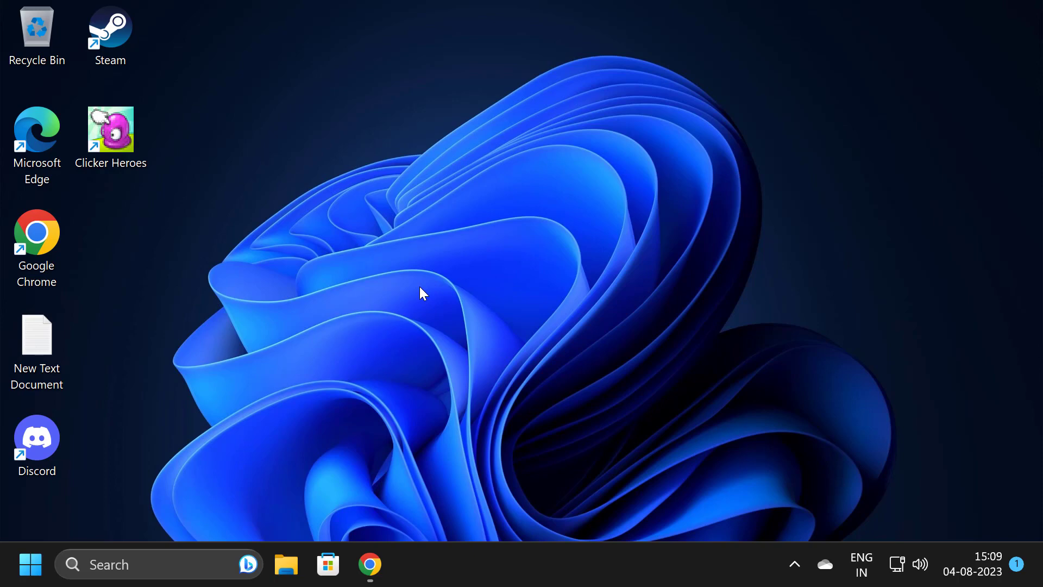
- Quit Discord from its notification-area tray icon
left_click(794, 564)
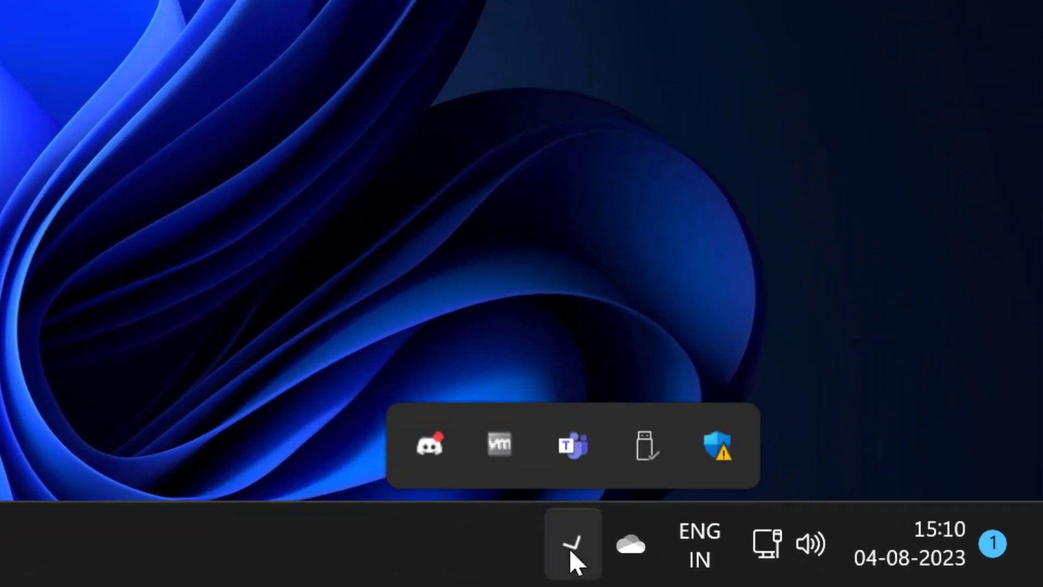
right_click(428, 449)
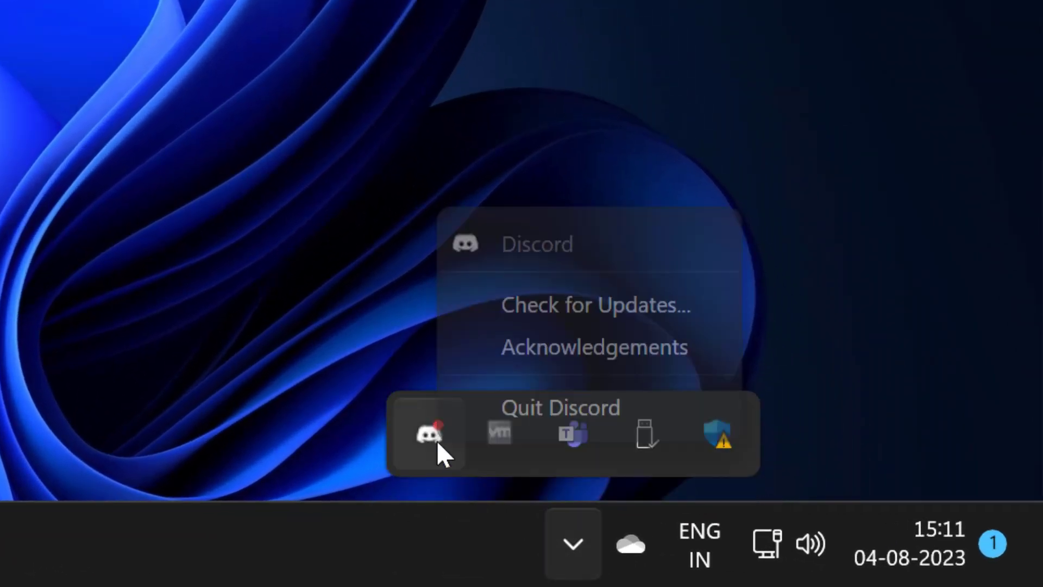
left_click(561, 408)
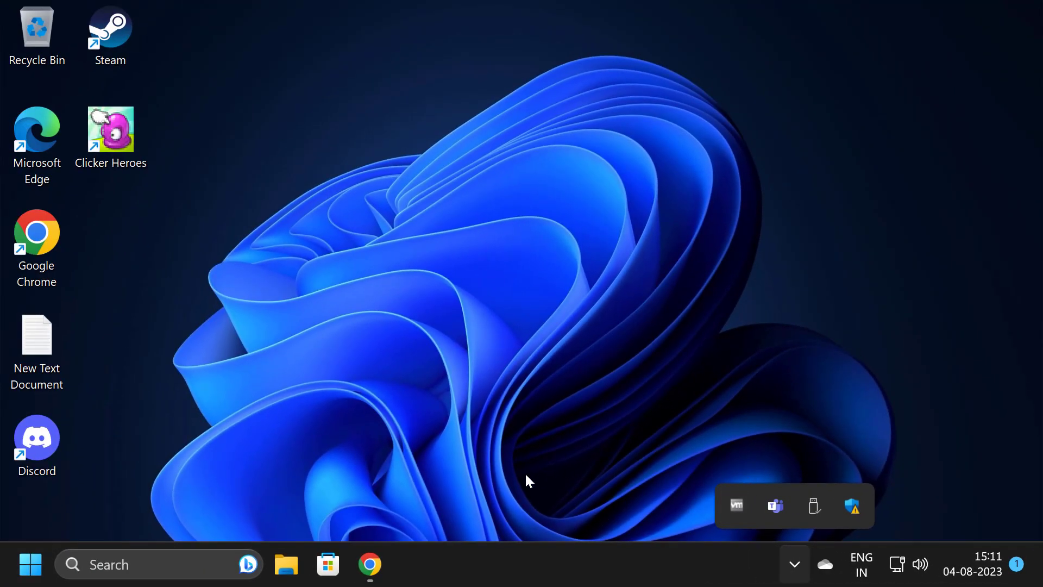
- Open %appdata% through the Run dialog to reach the Roaming folder
right_click(31, 565)
type("%localappdata")
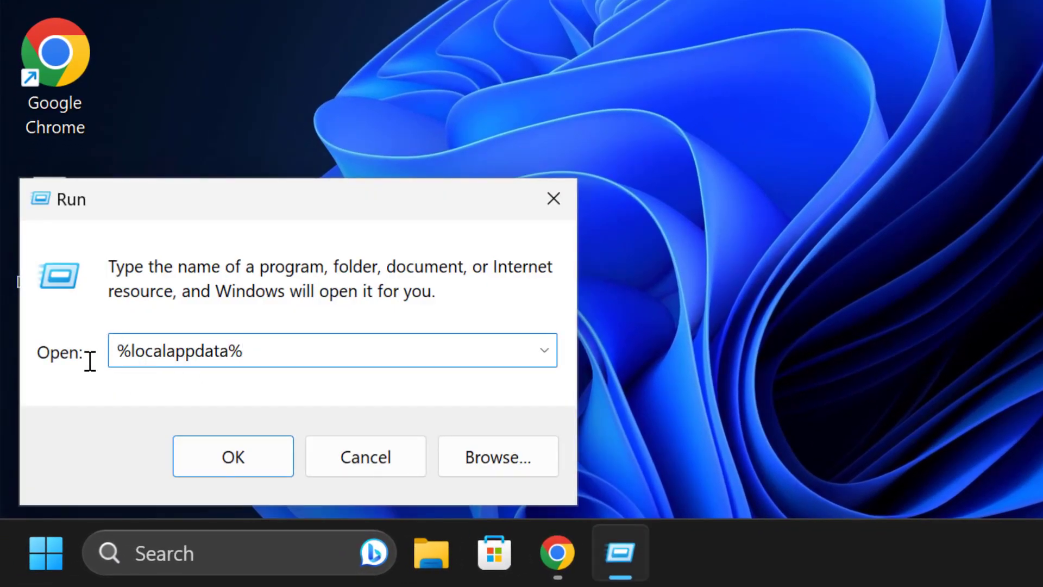
type("%appdata%")
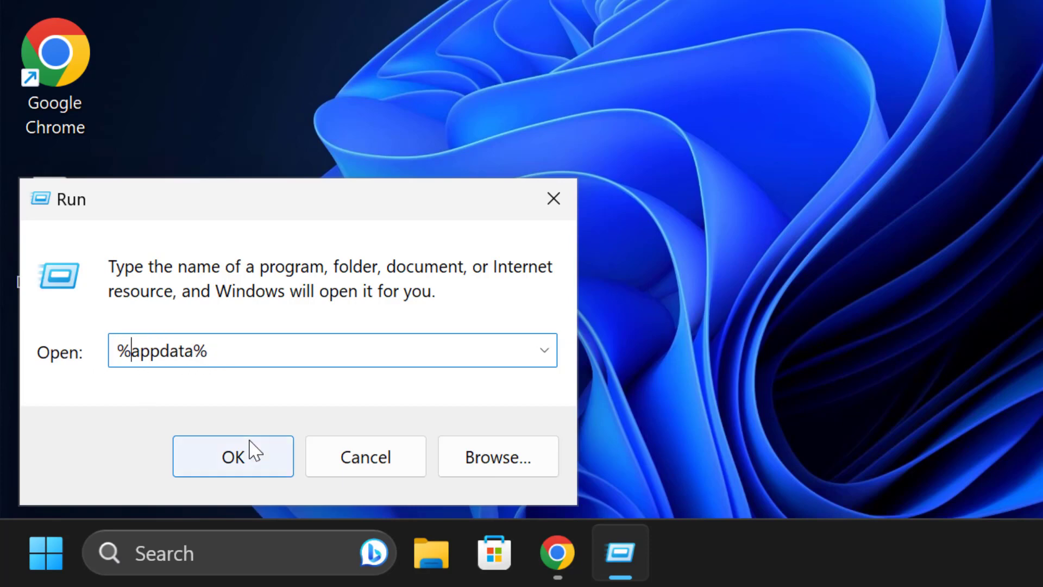
left_click(234, 457)
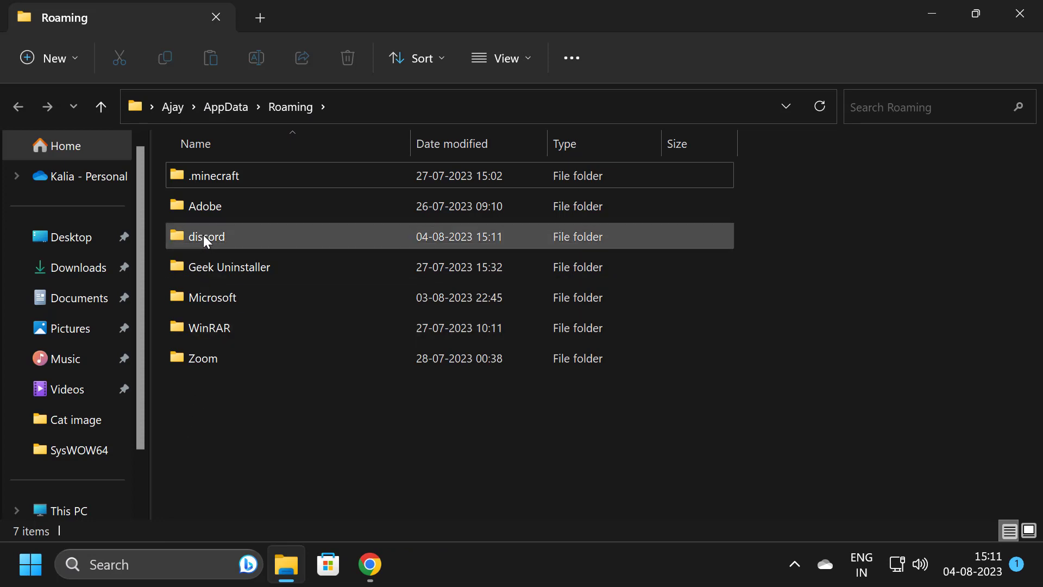
- Delete the discord folder from Roaming via its right-click menu
left_click(206, 237)
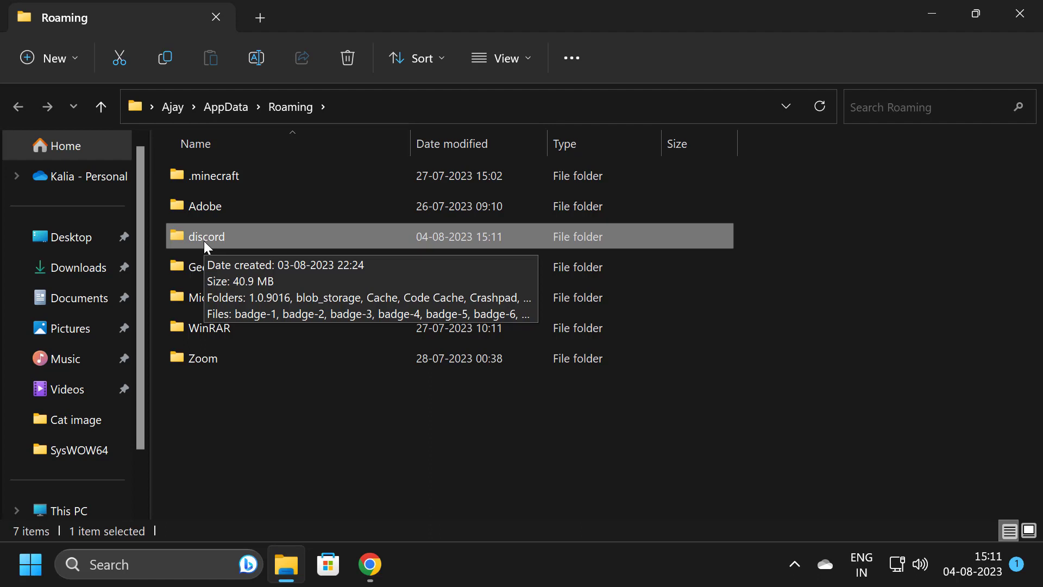
mouse_move(224, 247)
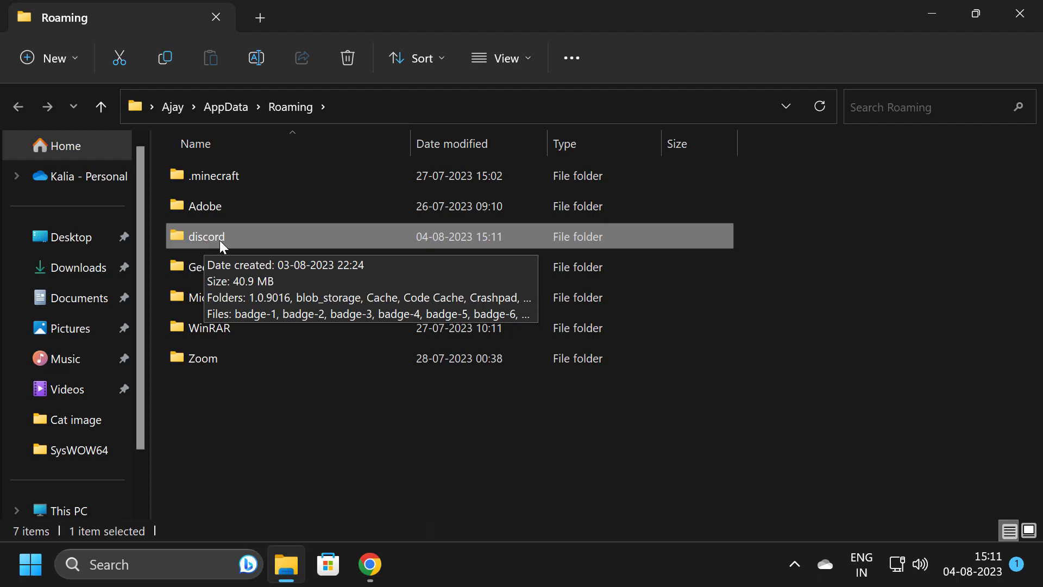
right_click(206, 236)
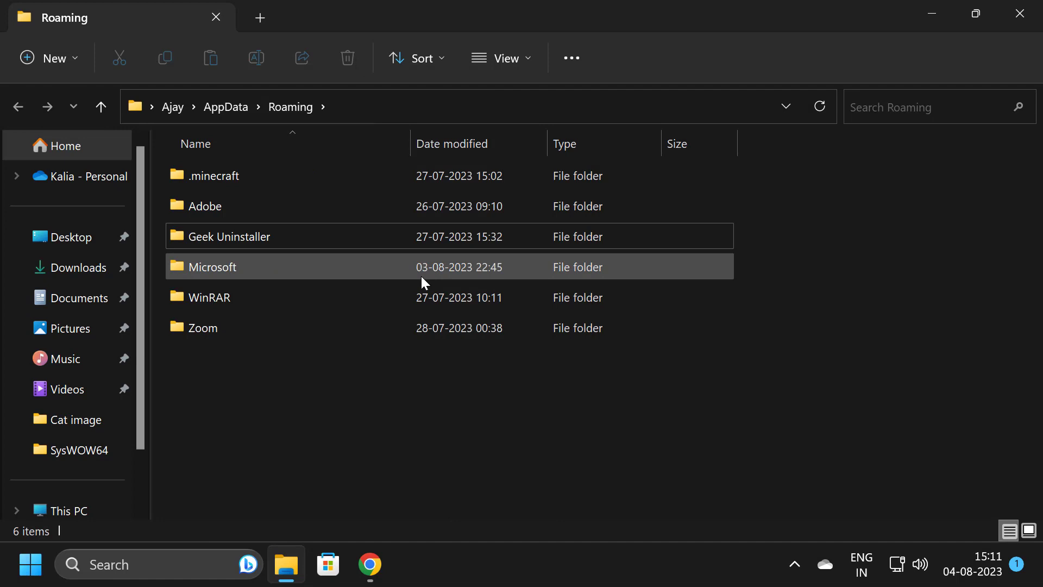
mouse_move(670, 282)
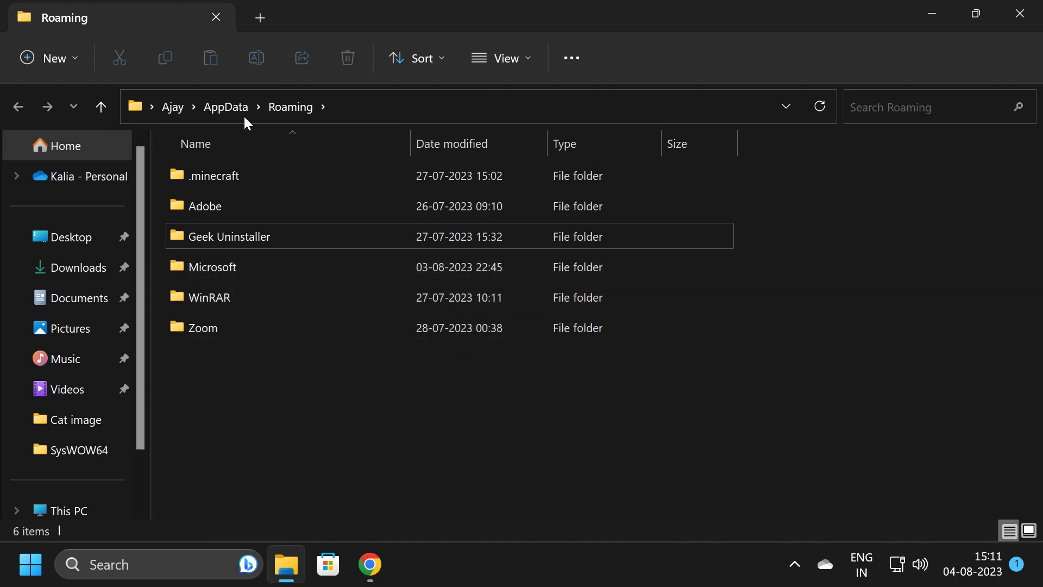
mouse_move(232, 116)
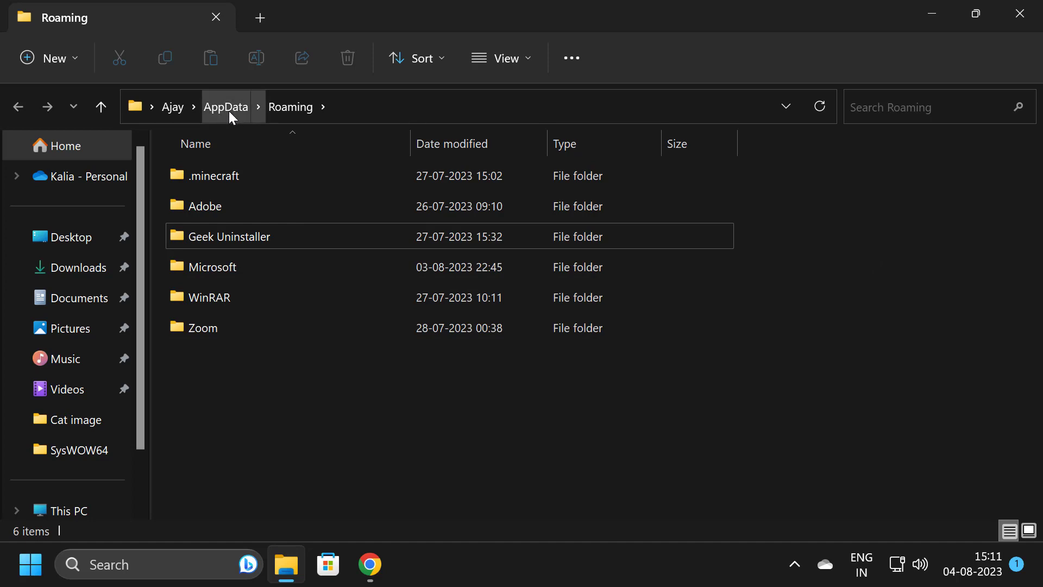
- Go to AppData\Local\Discord\app-1.0.9015 and select Discord.exe
left_click(226, 107)
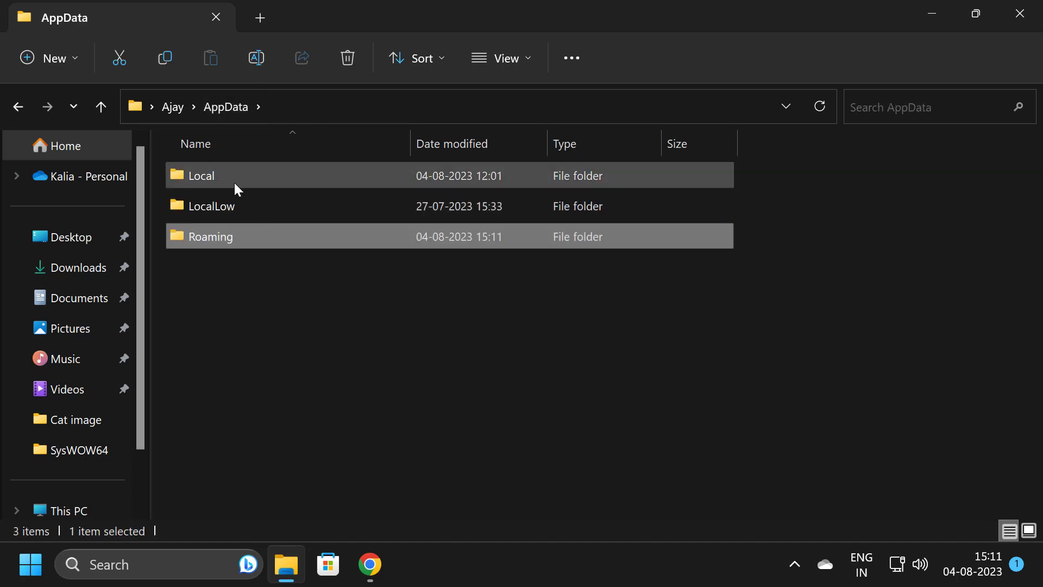
double_click(202, 176)
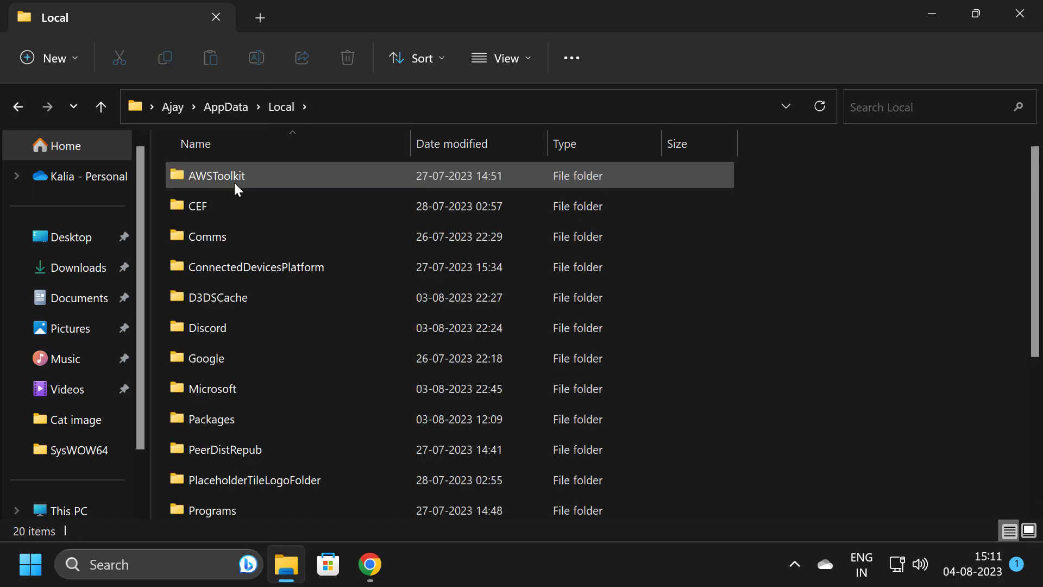
left_click(207, 328)
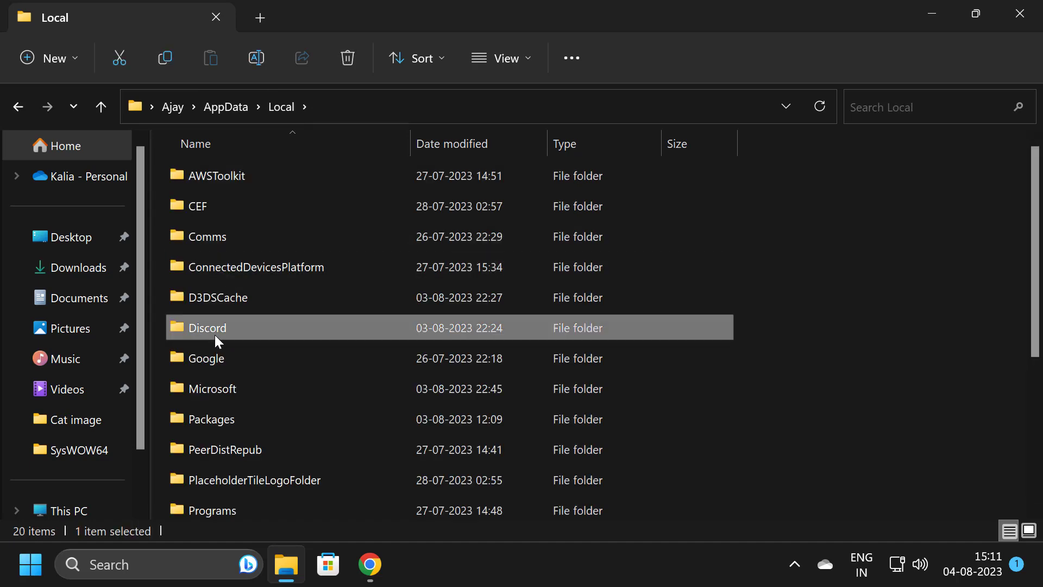
double_click(208, 327)
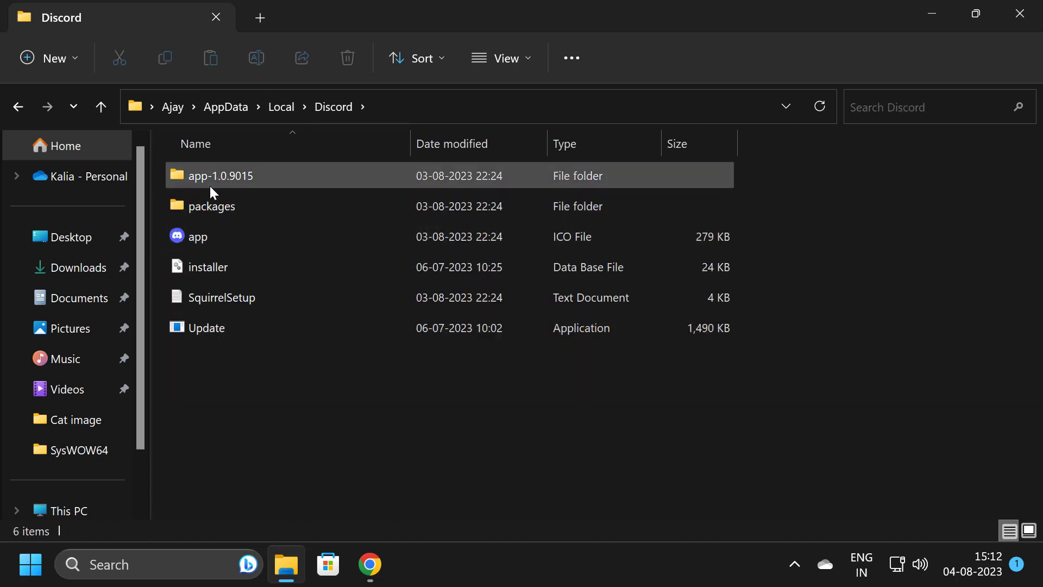
double_click(220, 175)
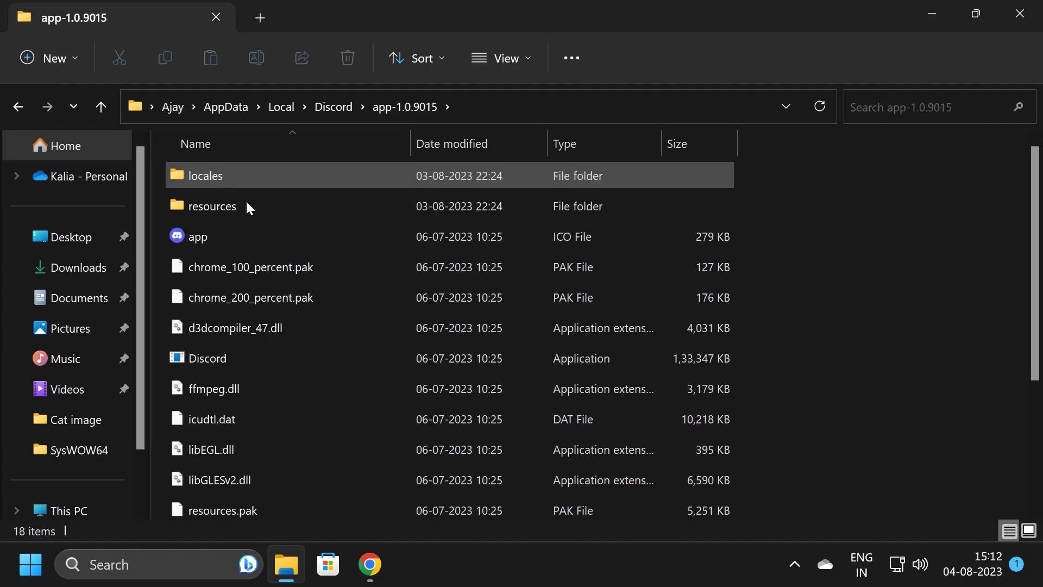
left_click(207, 358)
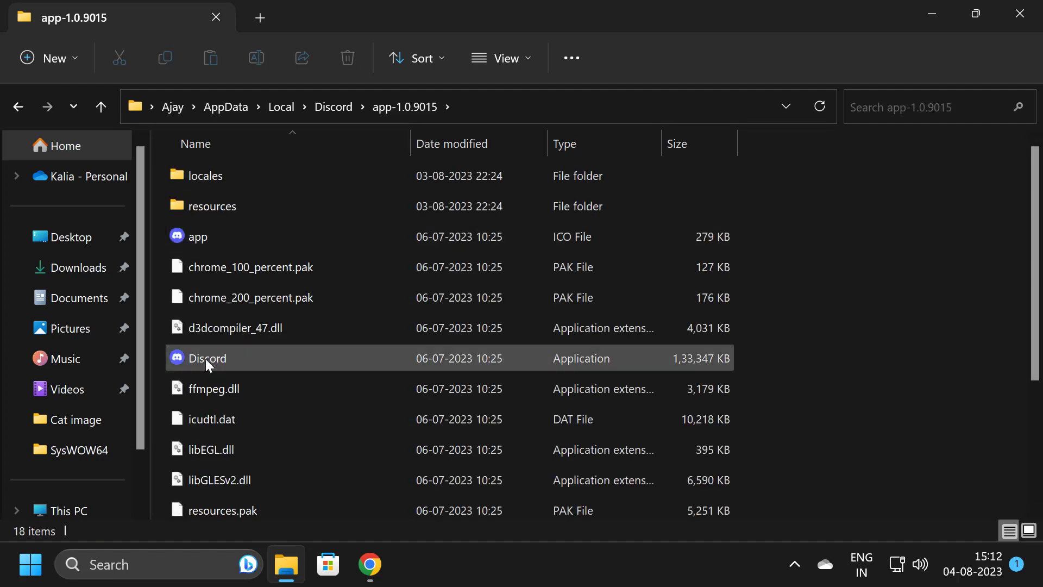
- Tick 'Run this program as an administrator' in Discord.exe's Compatibility properties
right_click(207, 358)
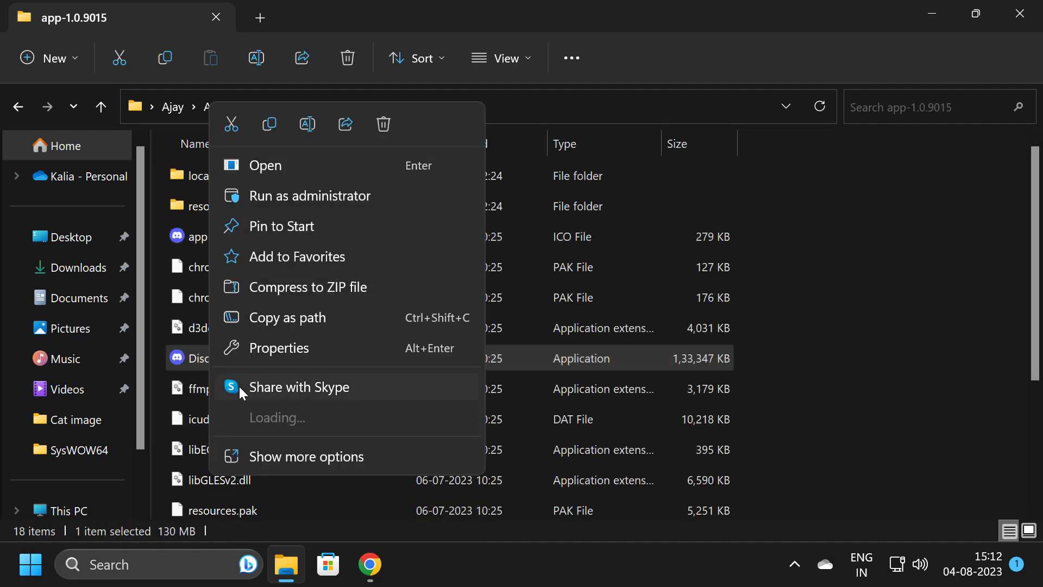
left_click(279, 347)
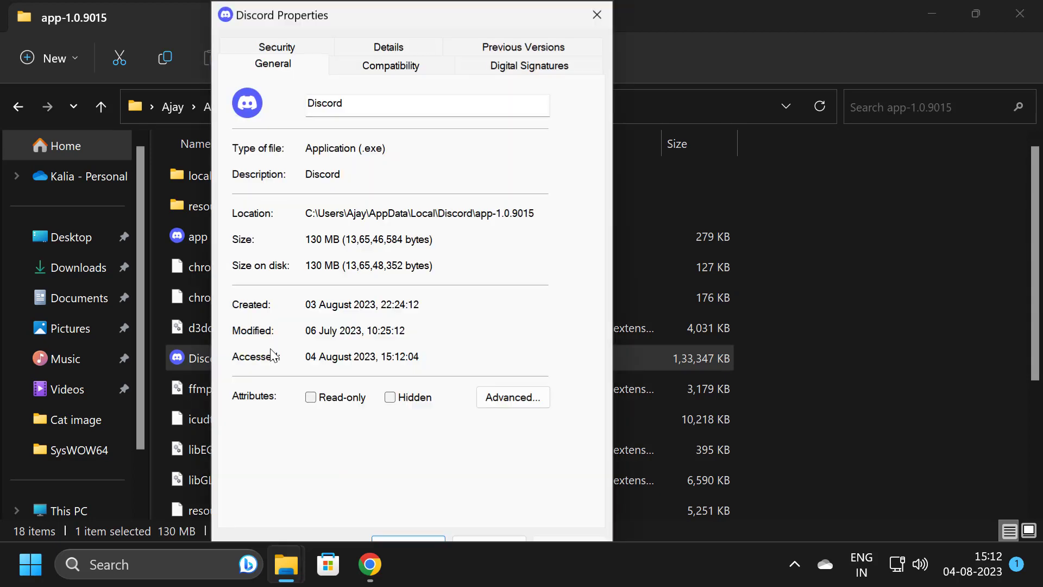
left_click(390, 65)
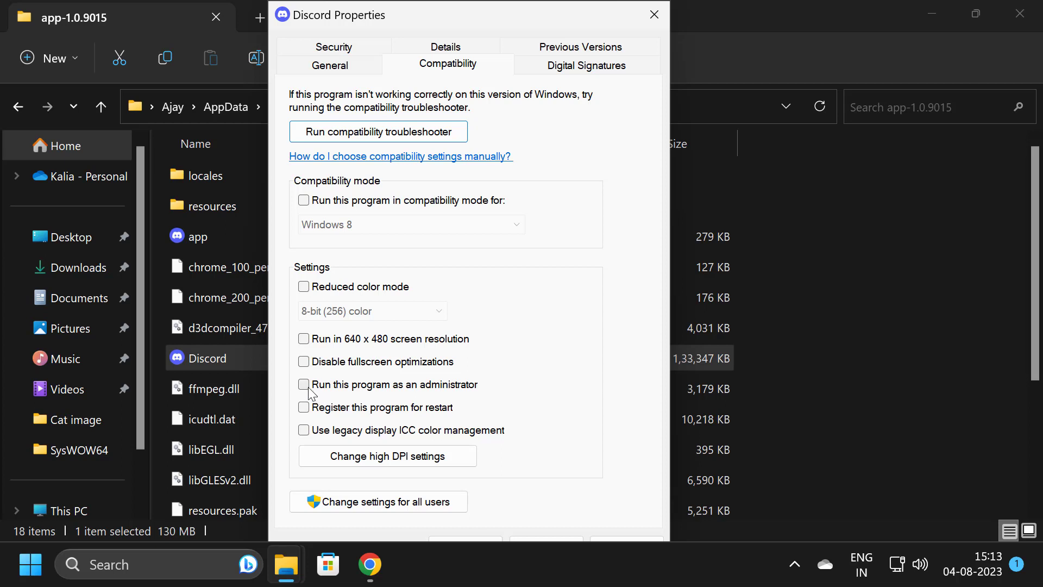
left_click(303, 384)
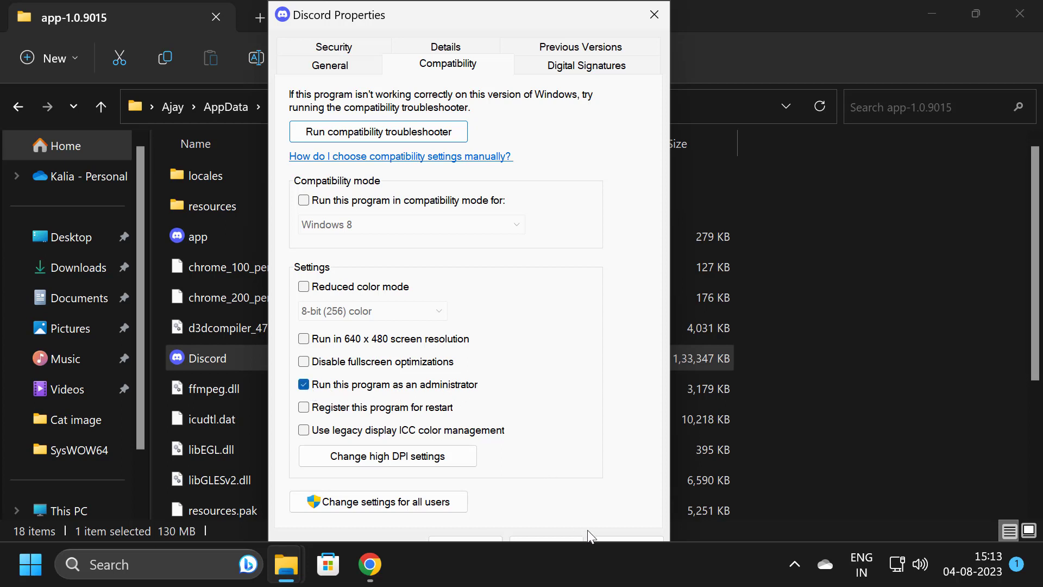
mouse_move(466, 556)
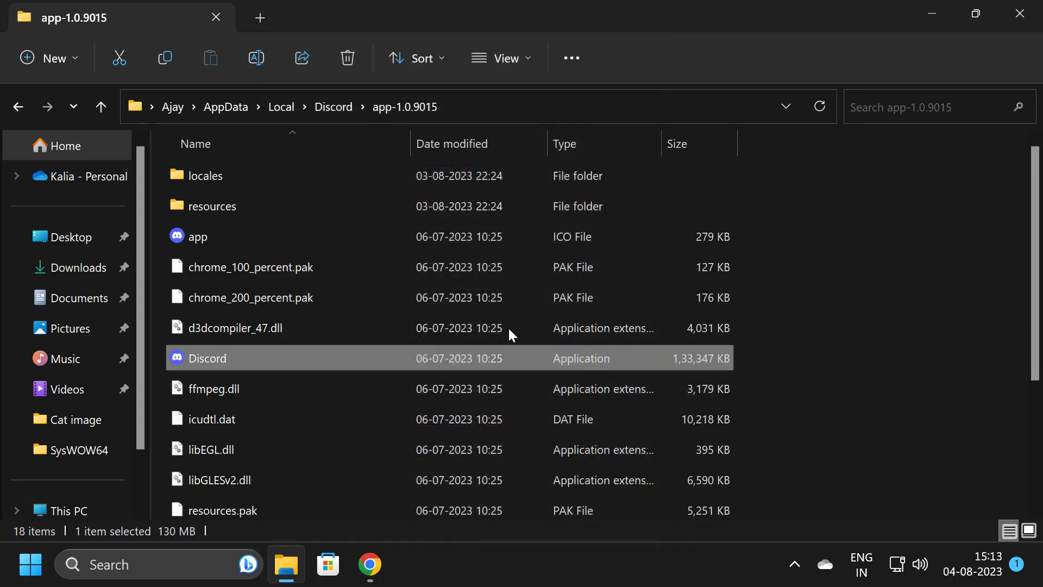
mouse_move(932, 77)
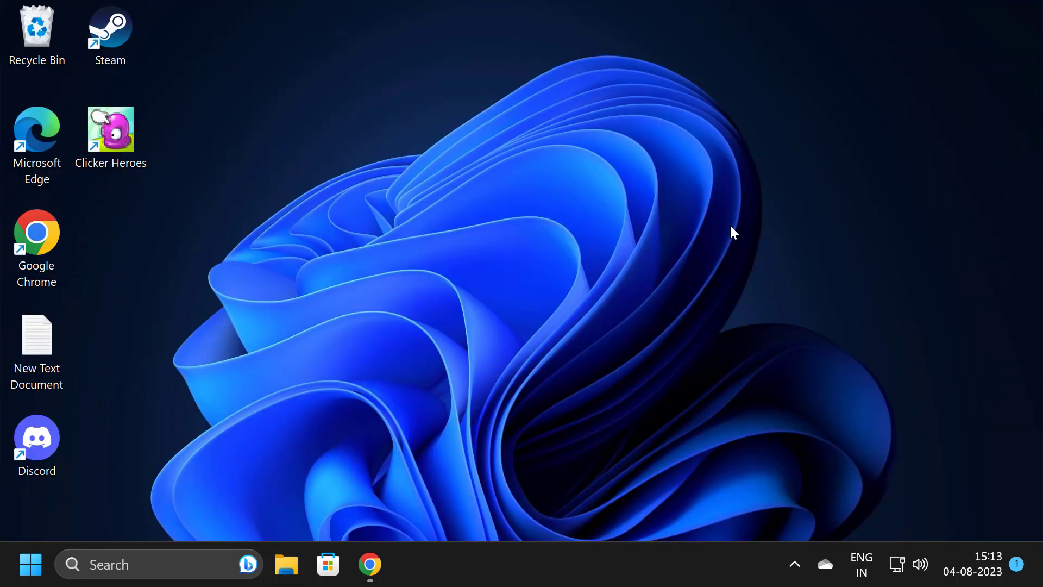
mouse_move(723, 236)
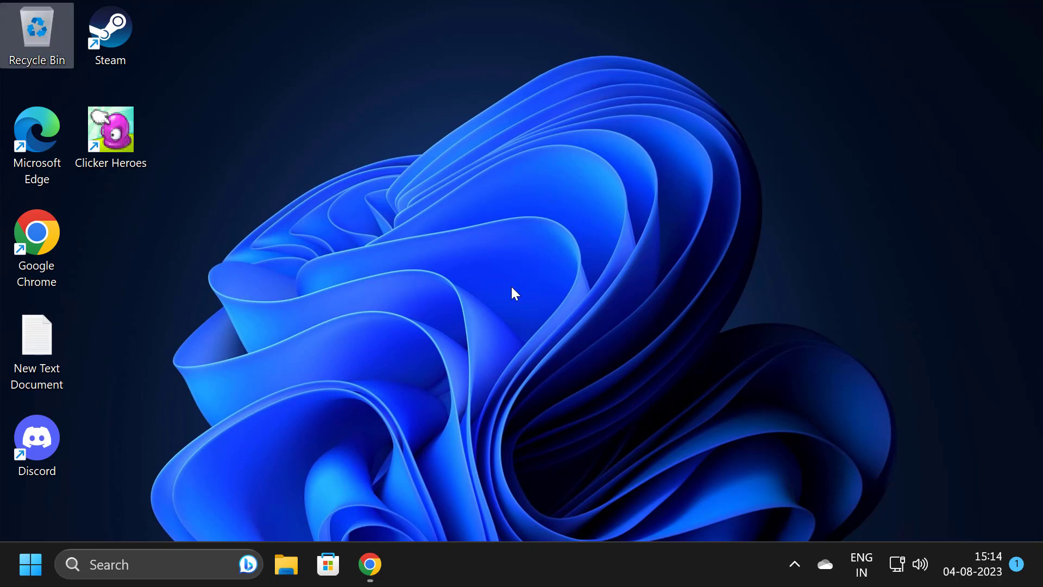
mouse_move(527, 324)
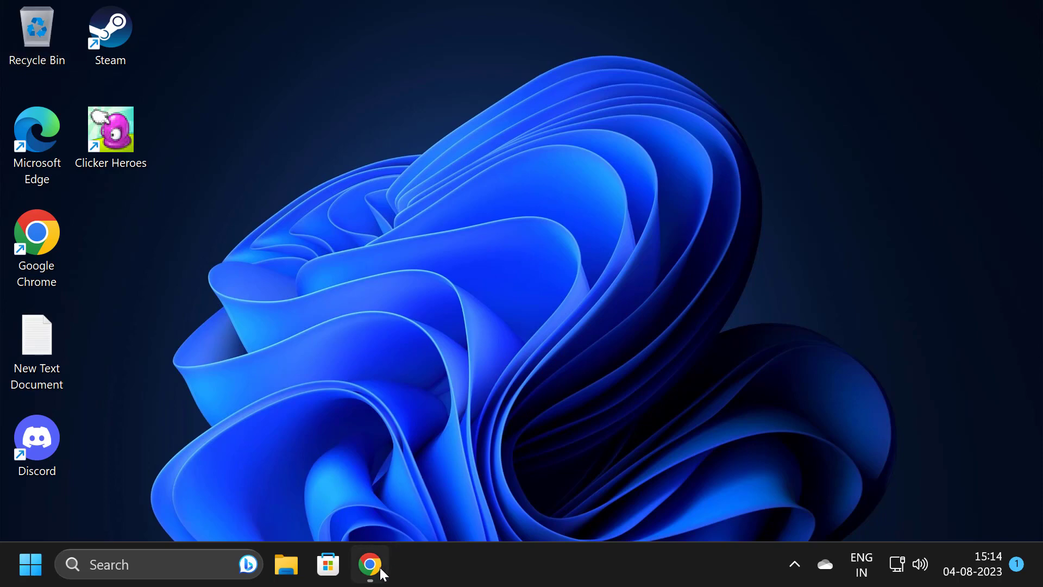
- Download the free Geek Uninstaller ZIP from its official site and open it
left_click(370, 580)
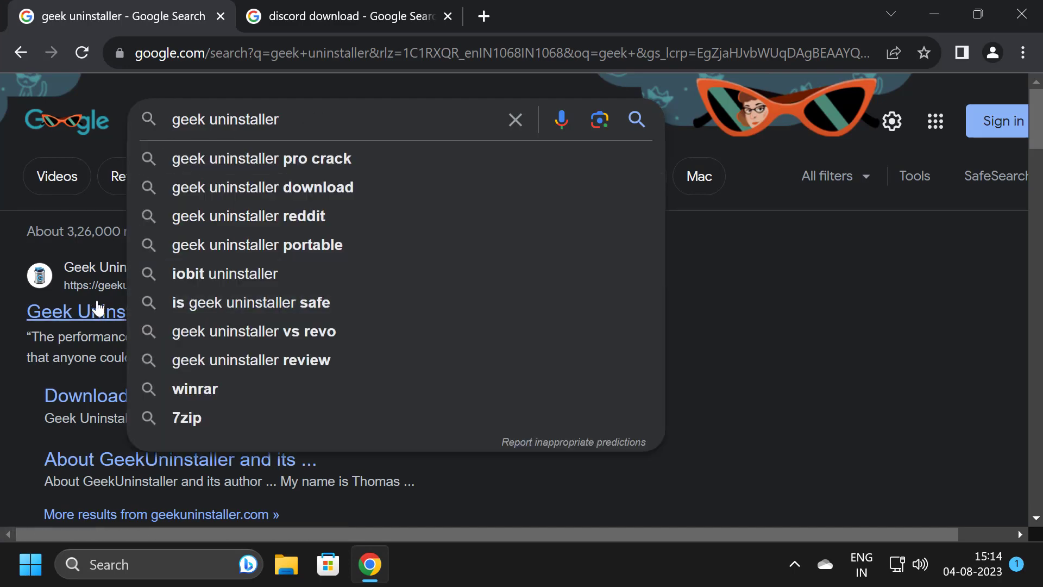
left_click(76, 311)
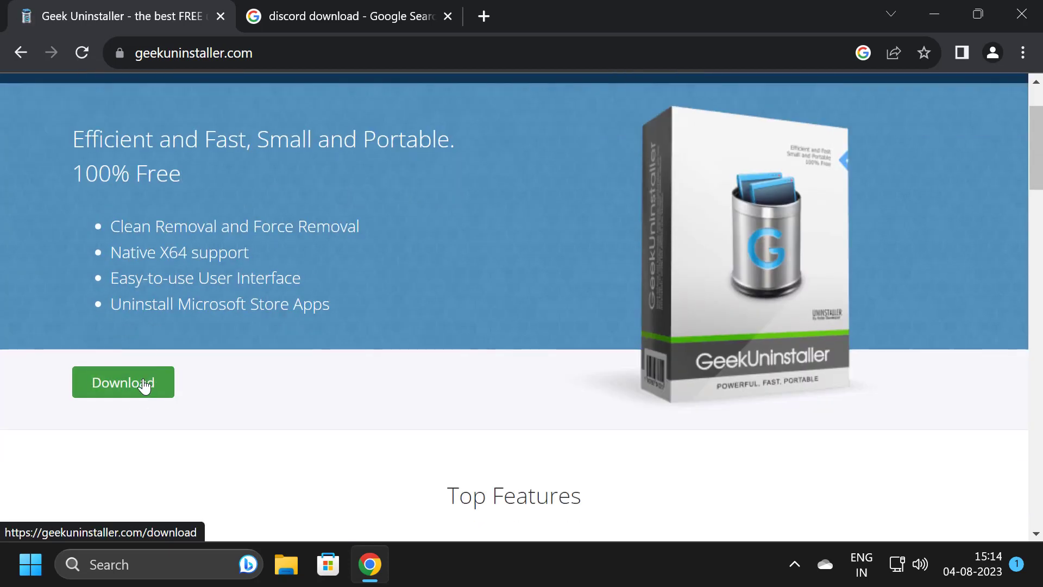
left_click(123, 382)
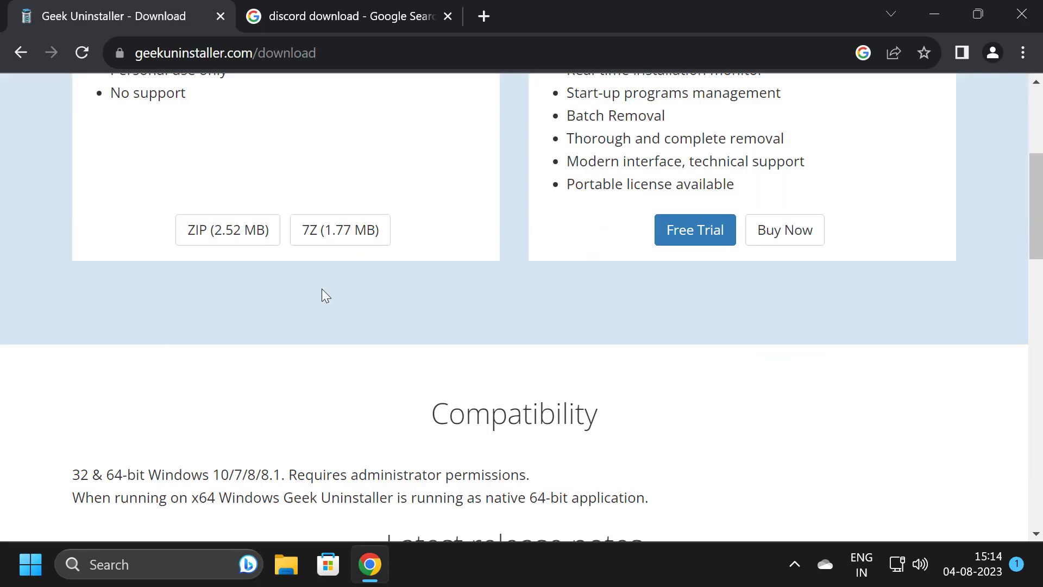
left_click(228, 420)
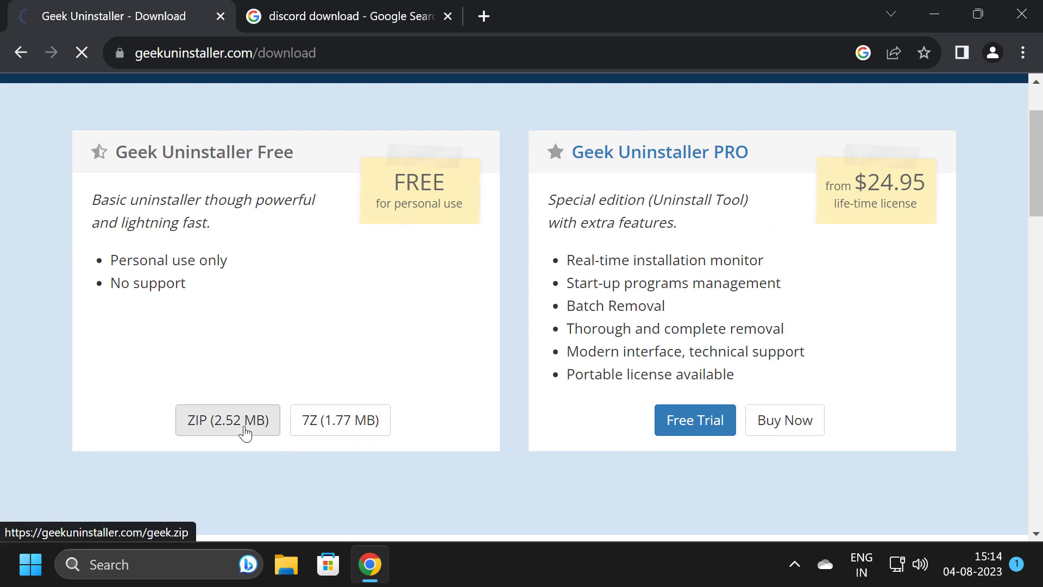
left_click(228, 420)
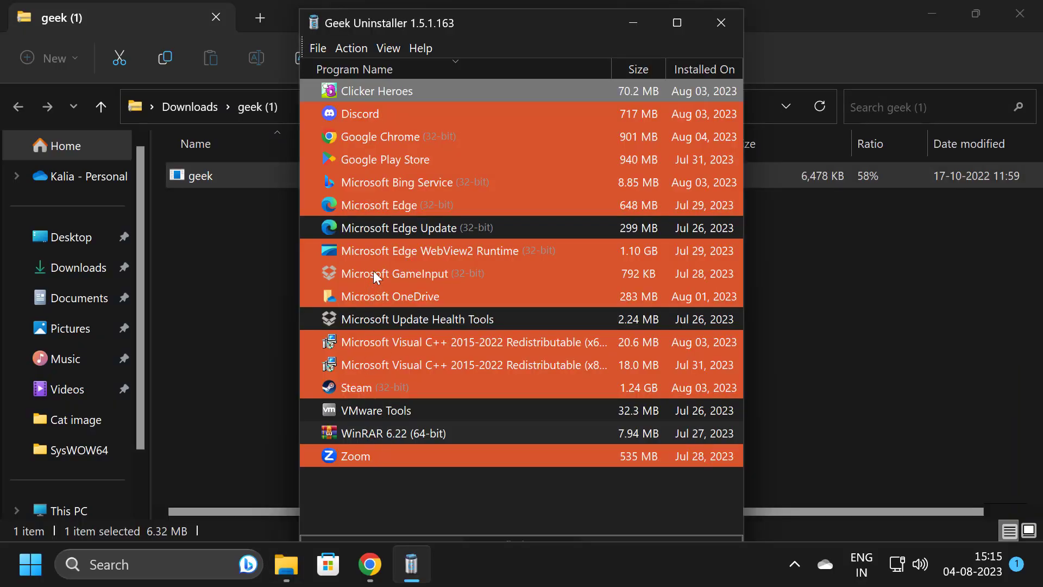
- Uninstall Discord in Geek Uninstaller and remove its leftover files and registry entries
right_click(359, 114)
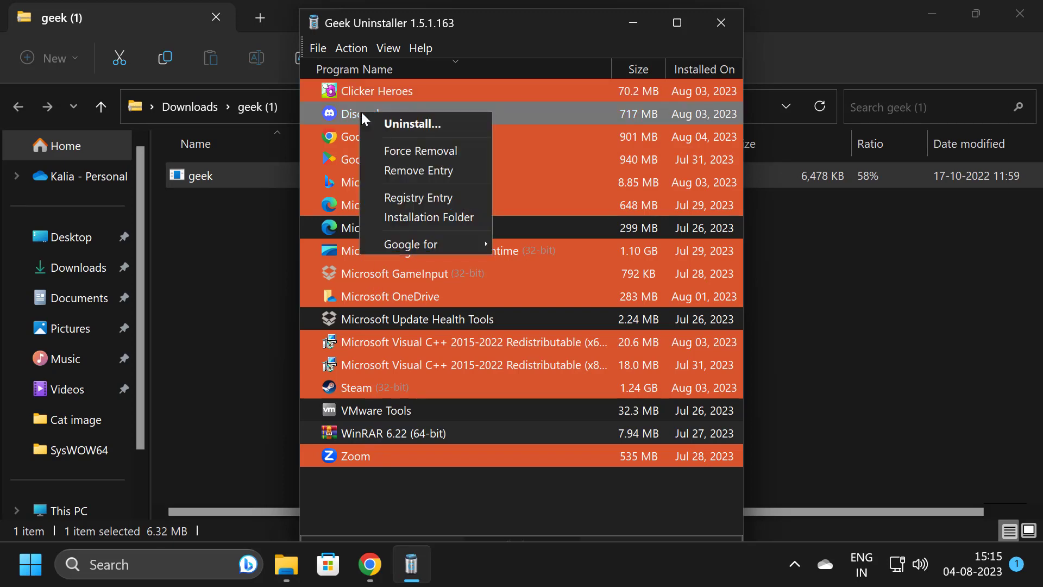
left_click(378, 127)
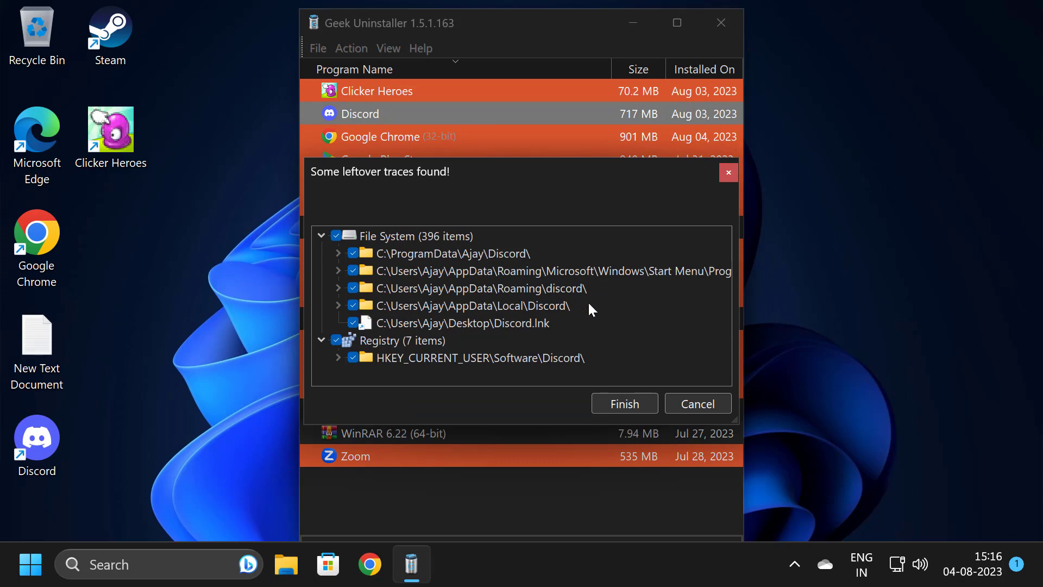
left_click(625, 403)
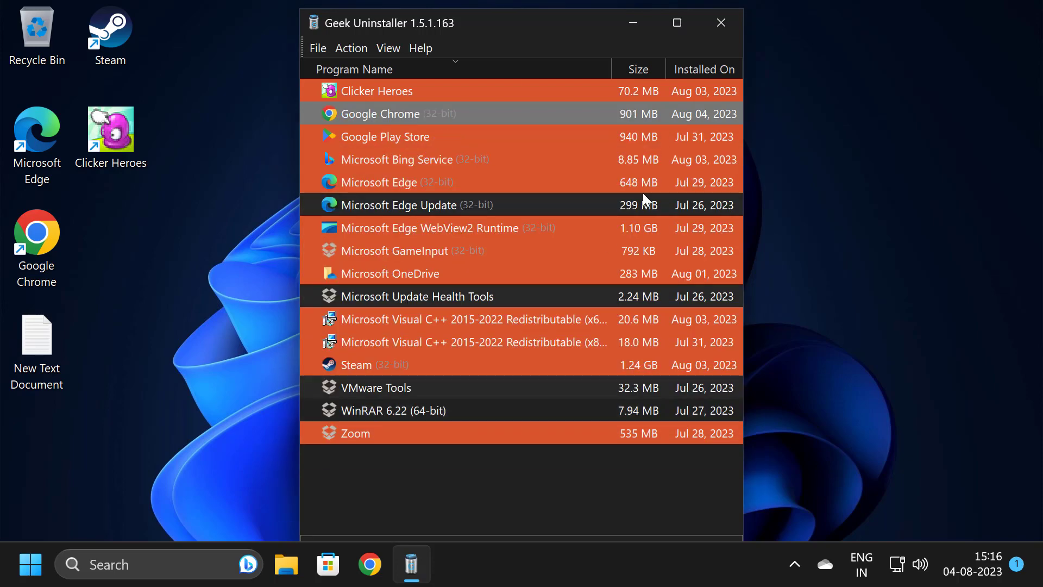
- Close Geek Uninstaller and return to Chrome to download DiscordSetup
left_click(721, 23)
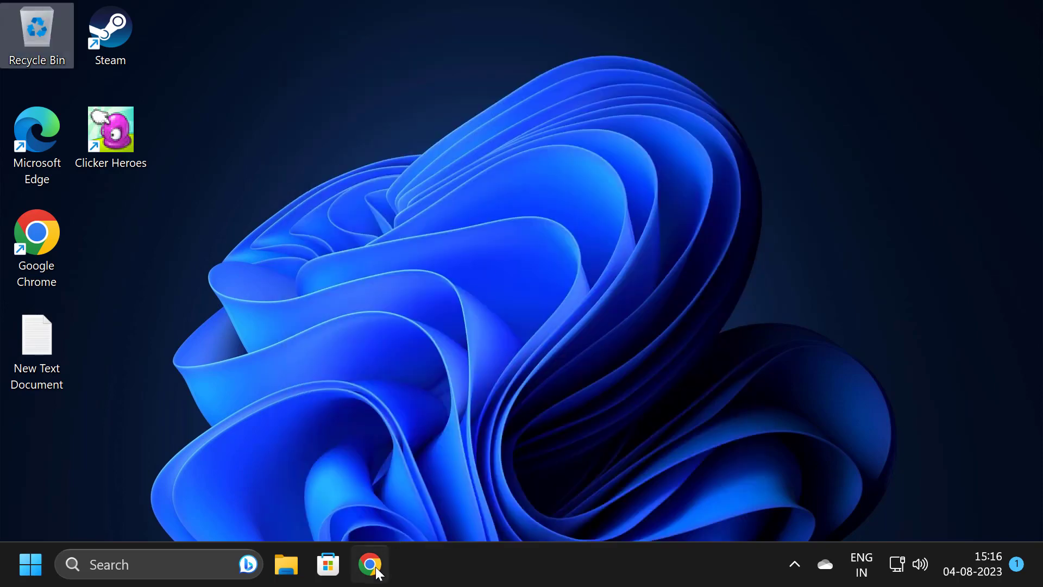
left_click(369, 564)
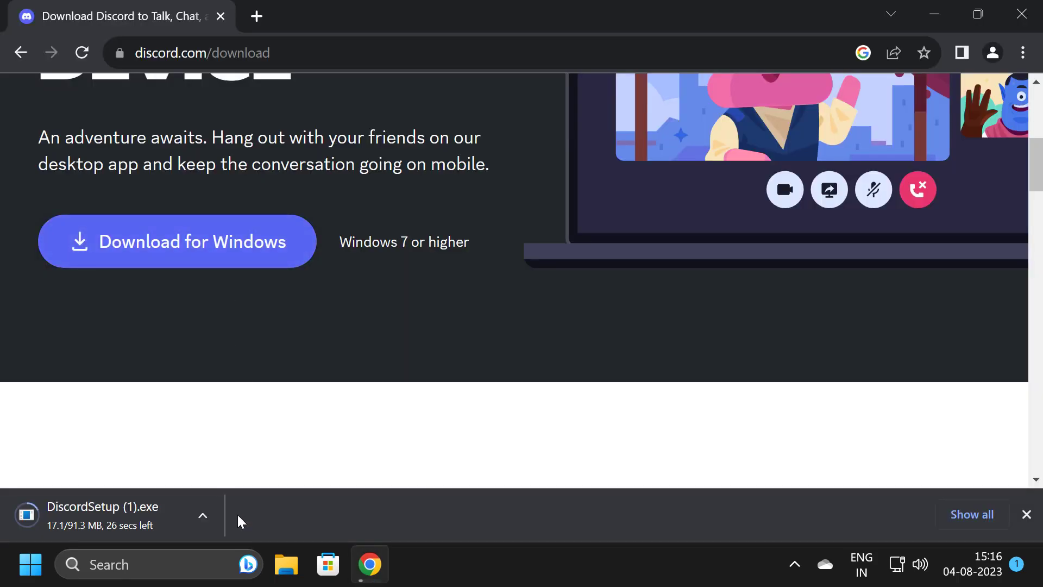
mouse_move(254, 520)
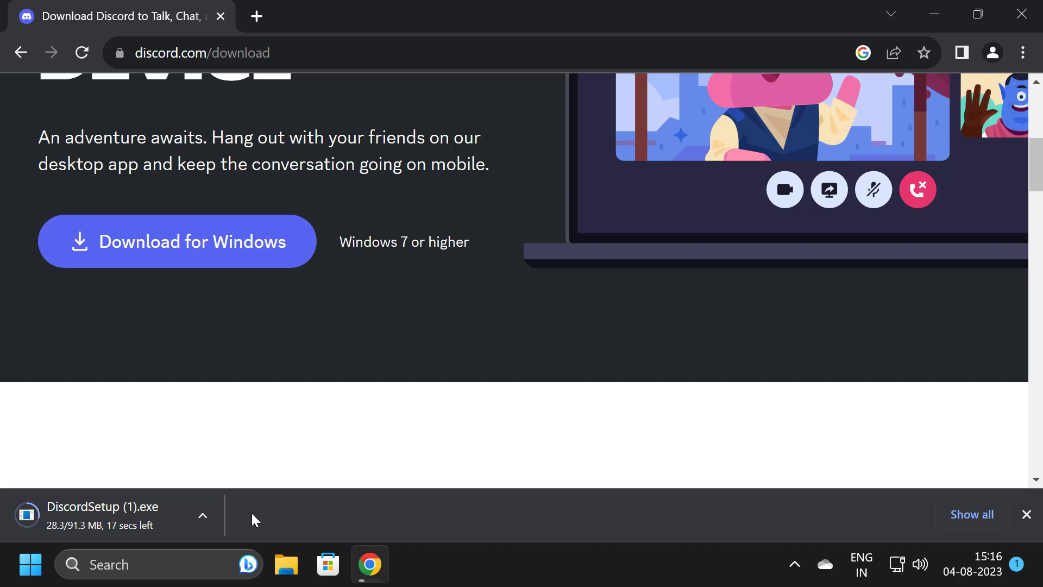